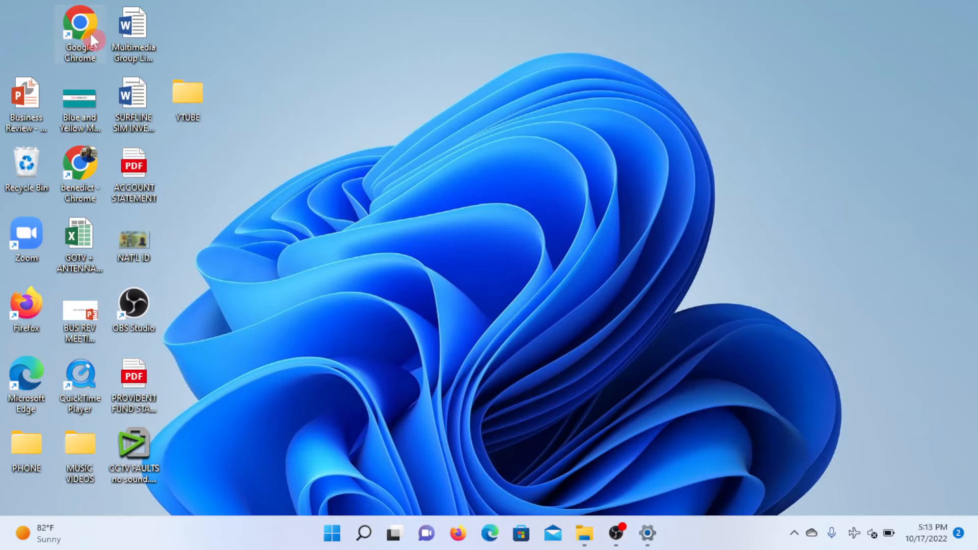
- From Jovision's downloads page in Chrome, open the VMS-6100 32-Bit installer on Google Drive
double_click(79, 24)
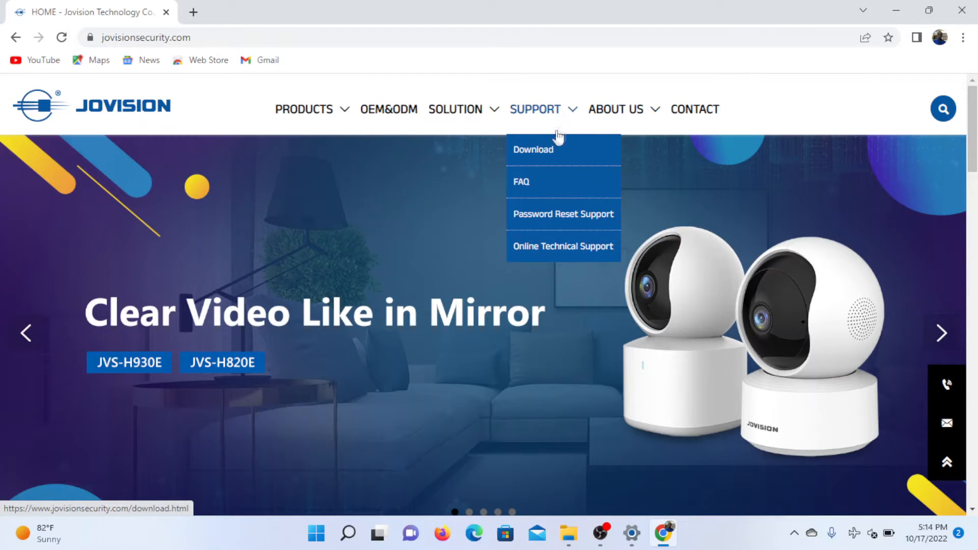
left_click(532, 148)
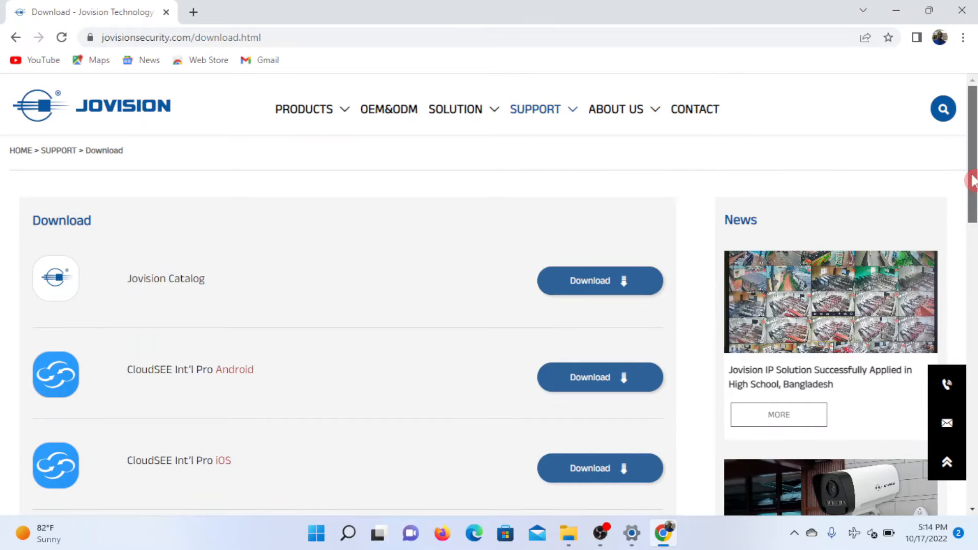
scroll("down", 3)
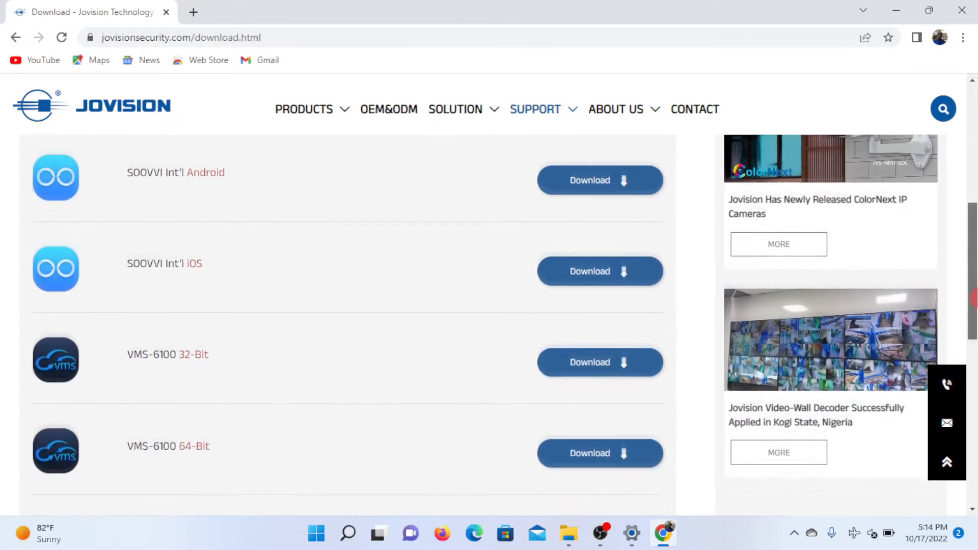
scroll("down", 3)
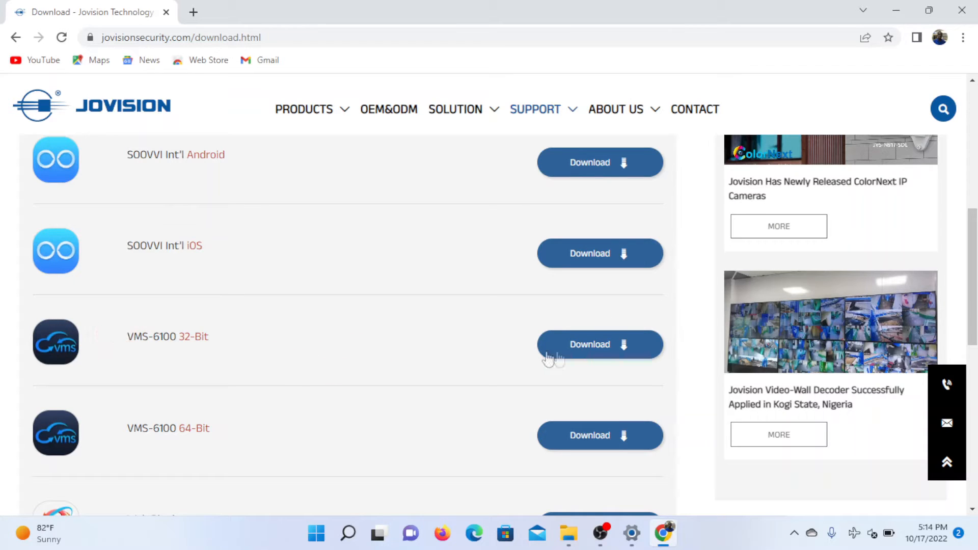
left_click(597, 344)
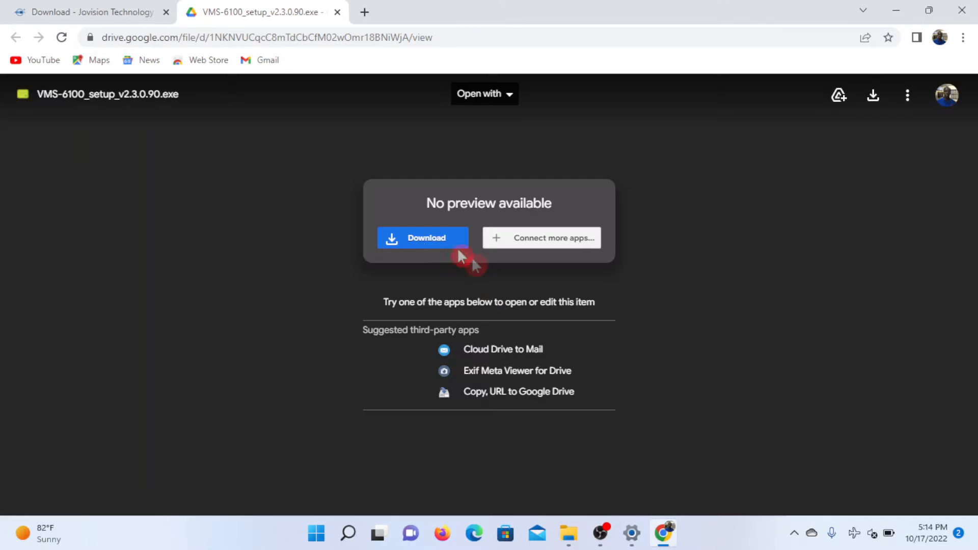
- Download the VMS-6100 setup .exe from Drive and run it from Chrome's download bar
left_click(423, 237)
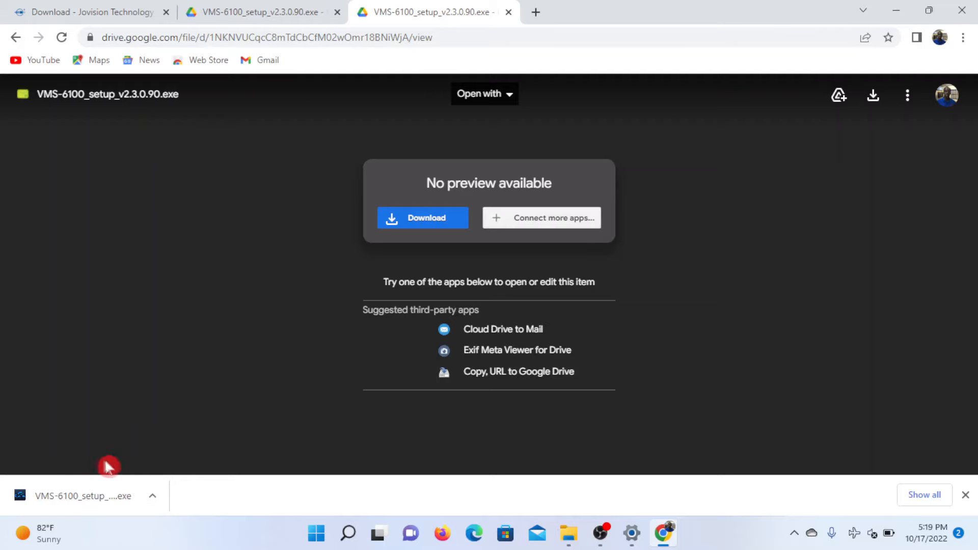
left_click(82, 496)
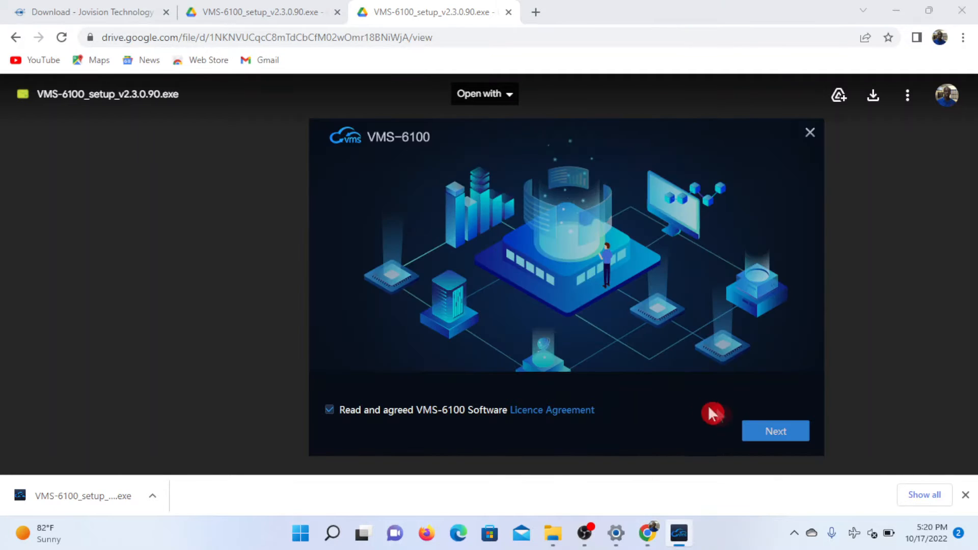
- Accept the licence, install to the default location, and finish with Start client and Desktop icon checked
left_click(774, 431)
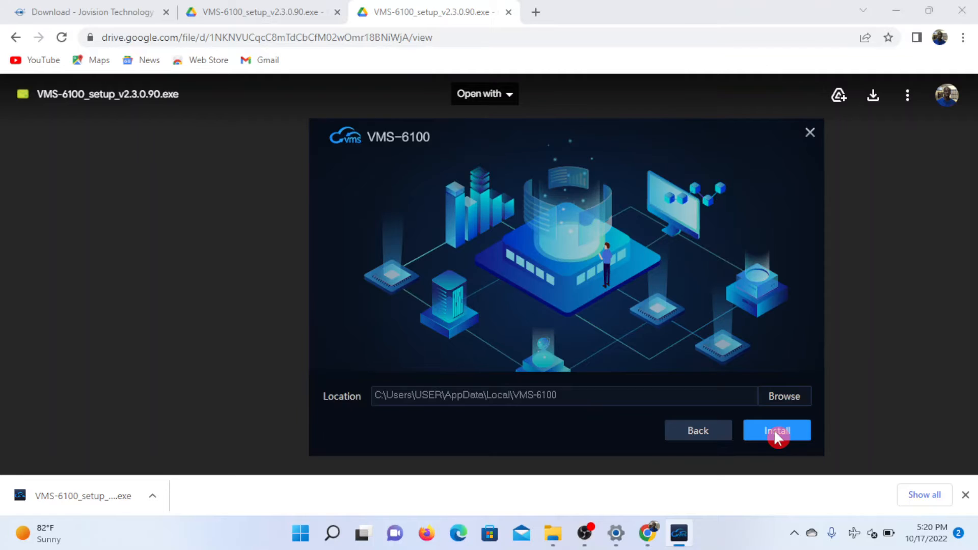
left_click(776, 429)
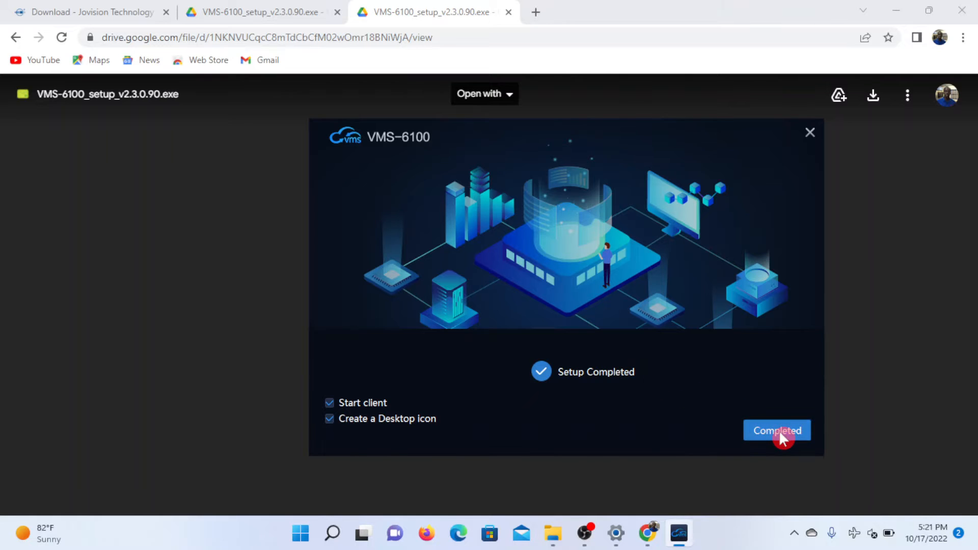
left_click(776, 430)
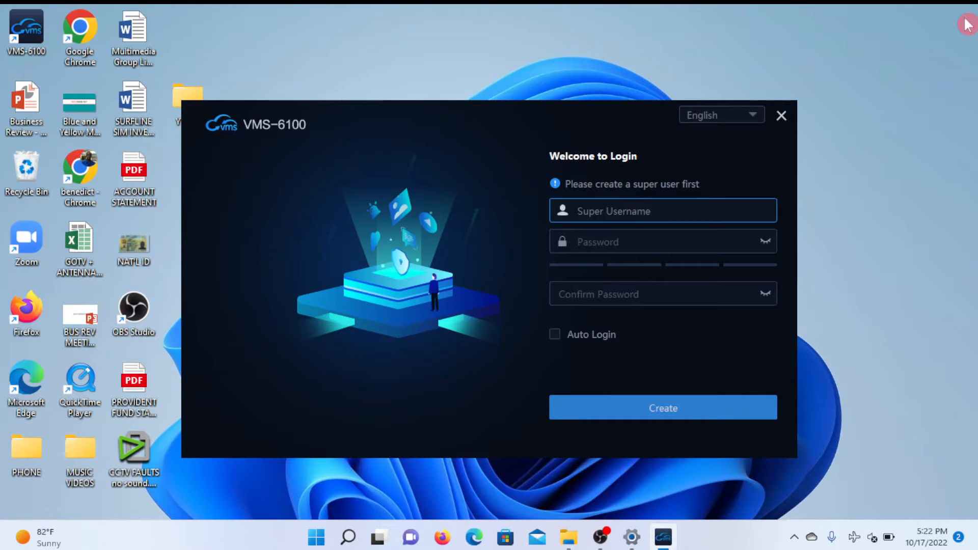
- Create the super user CCTVLESSON with its password
left_click(624, 210)
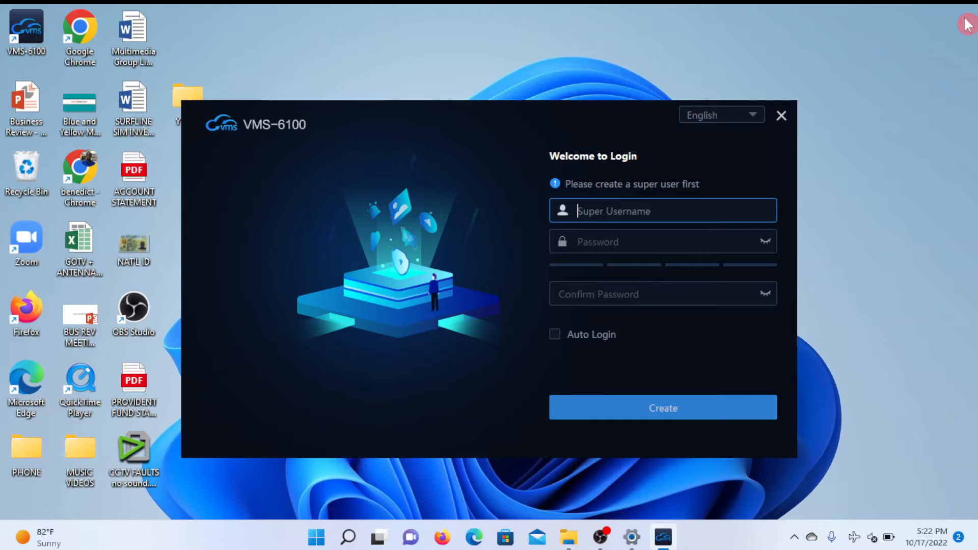
type("CCTVLESSON")
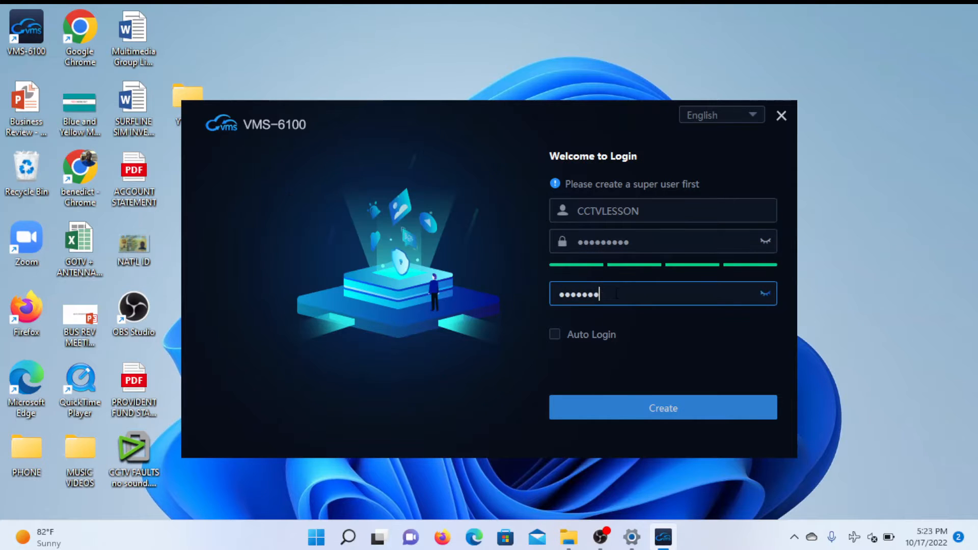
left_click(661, 407)
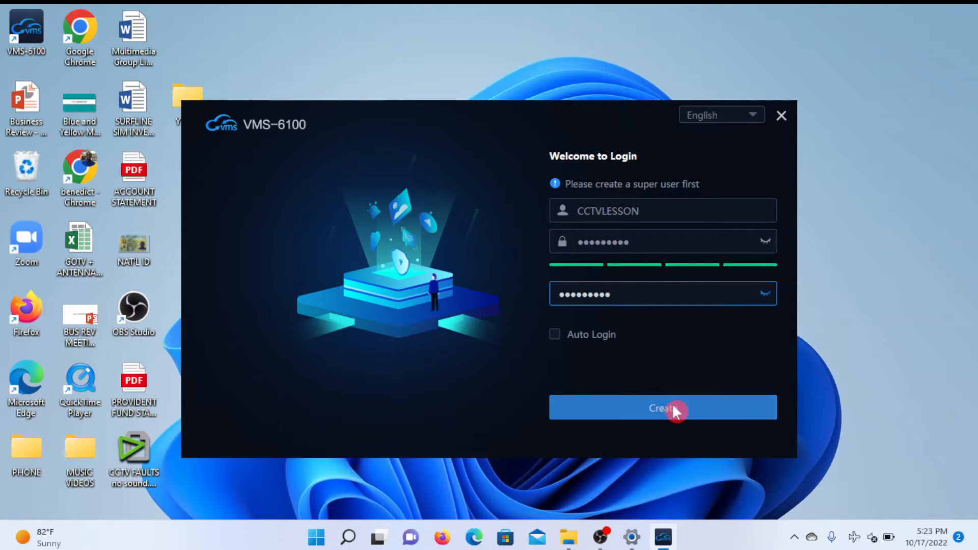
left_click(662, 407)
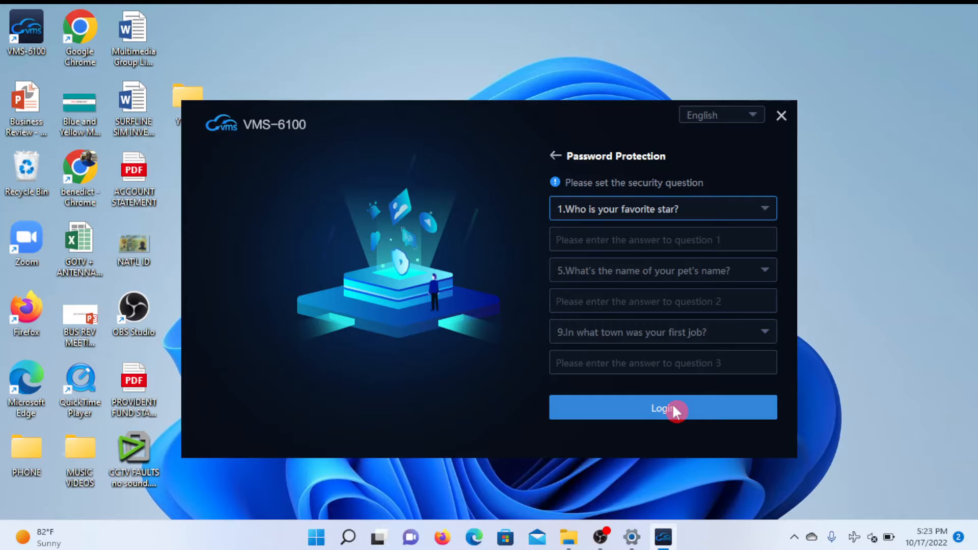
- Answer the security questions with Accra, log in, keep all modules and the classic layout
type("Accra")
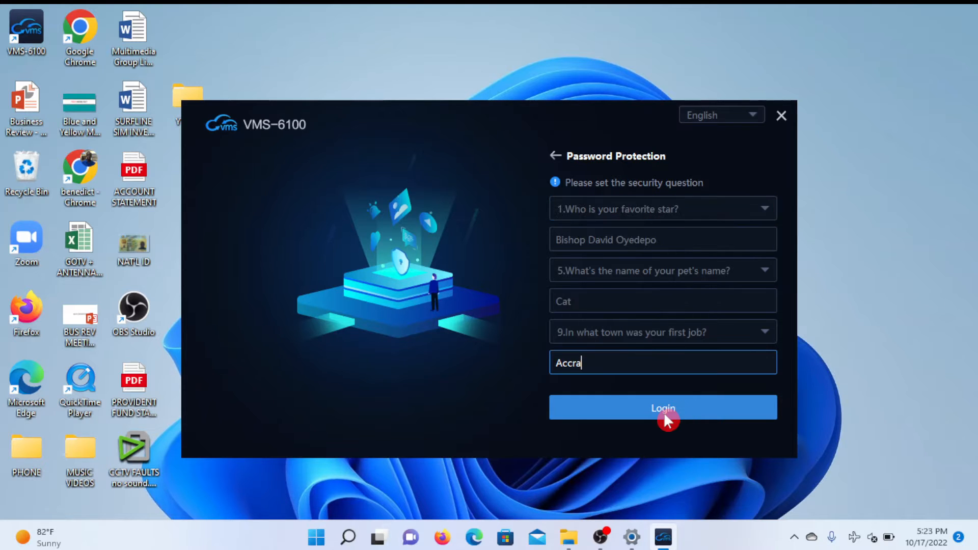
left_click(662, 407)
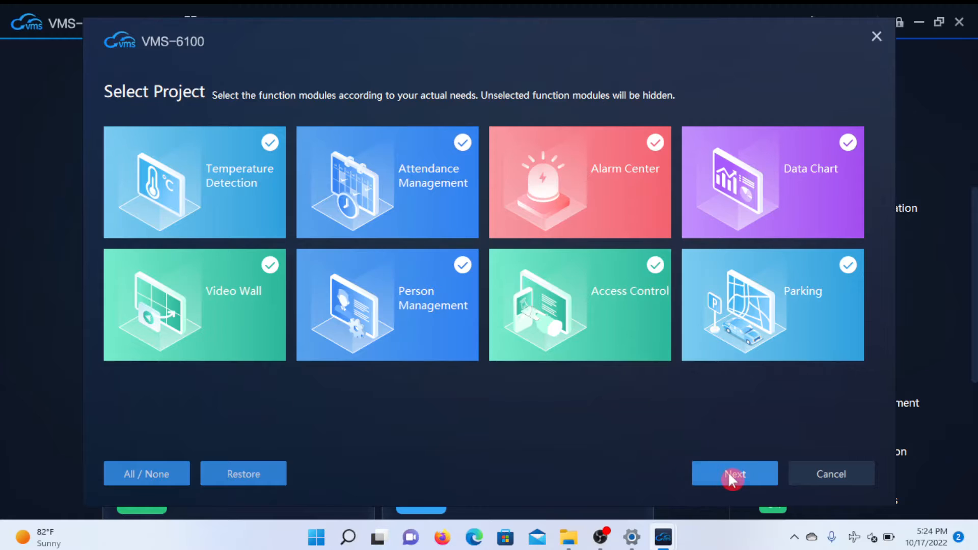
left_click(734, 474)
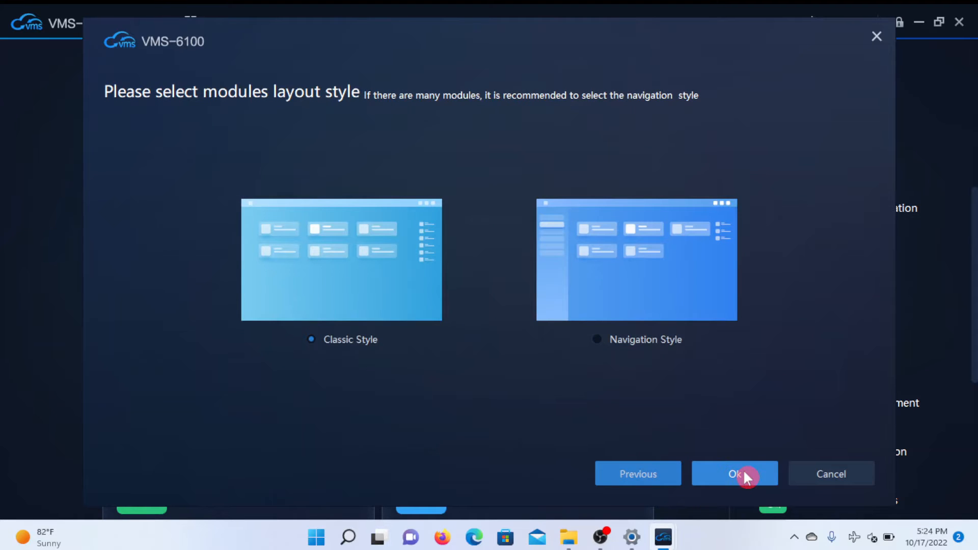
left_click(734, 474)
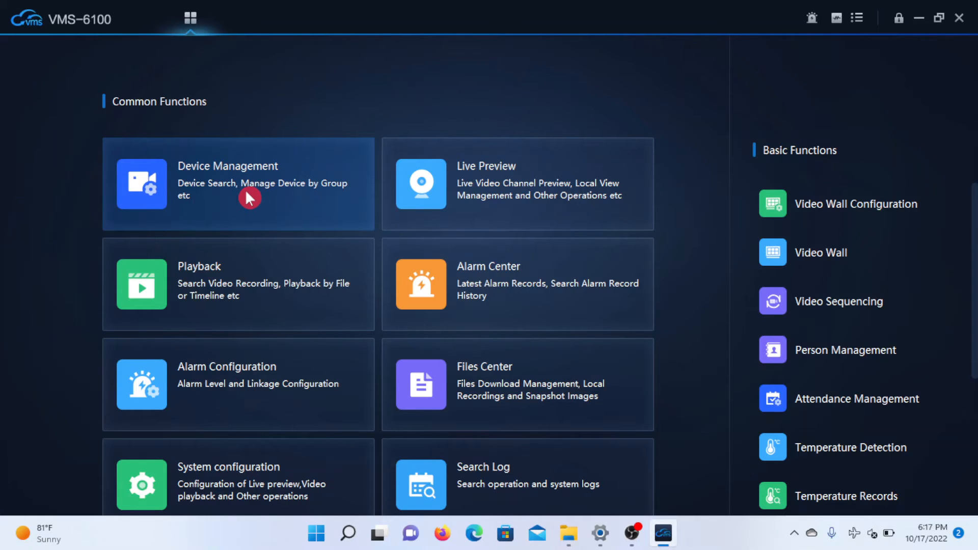
- In Device Management, refresh and add the found DVR W25767020 at 192.168.0.101 to managed devices
left_click(237, 184)
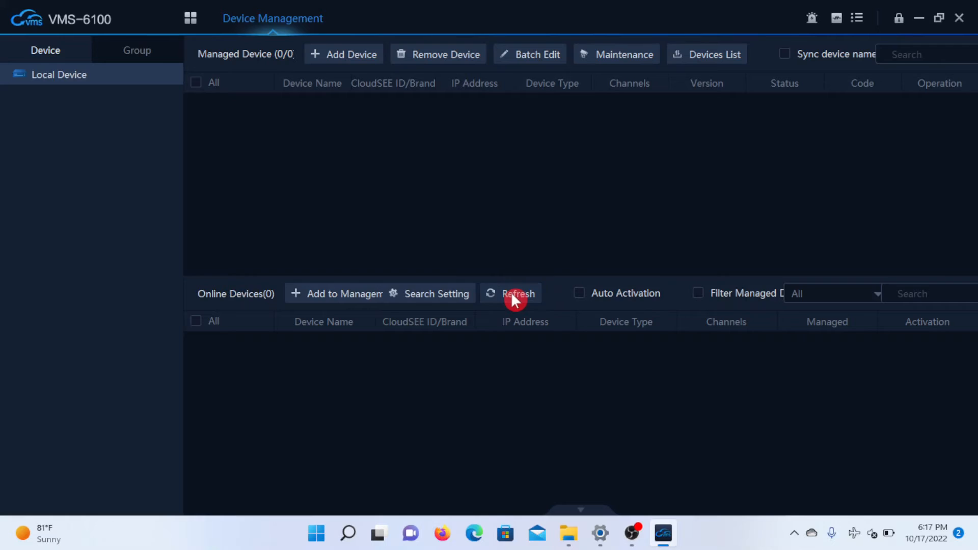
left_click(517, 294)
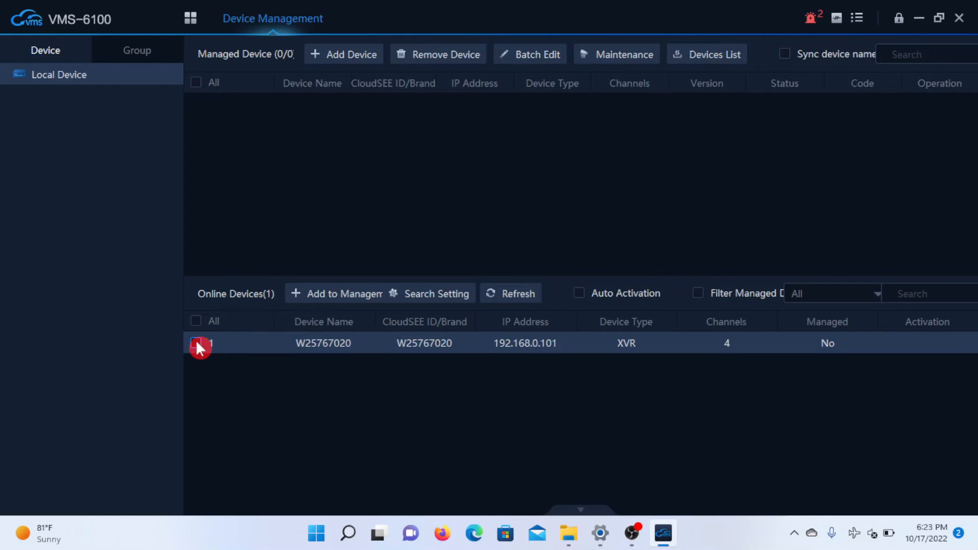
left_click(337, 293)
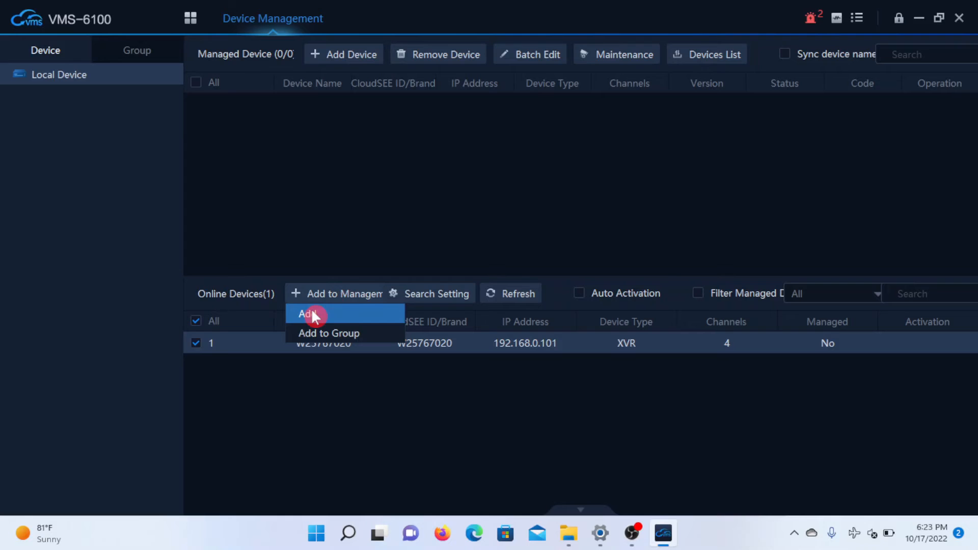
left_click(306, 314)
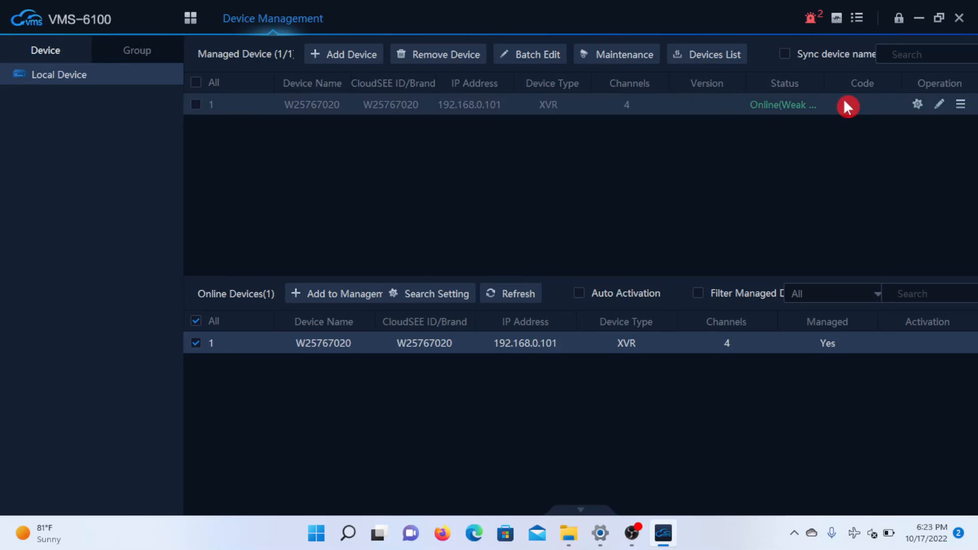
mouse_move(757, 115)
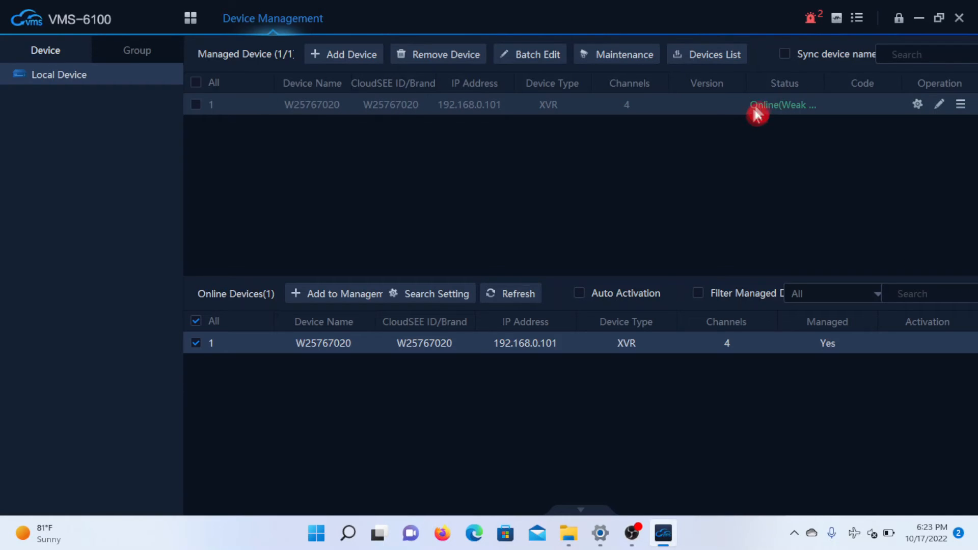
mouse_move(761, 120)
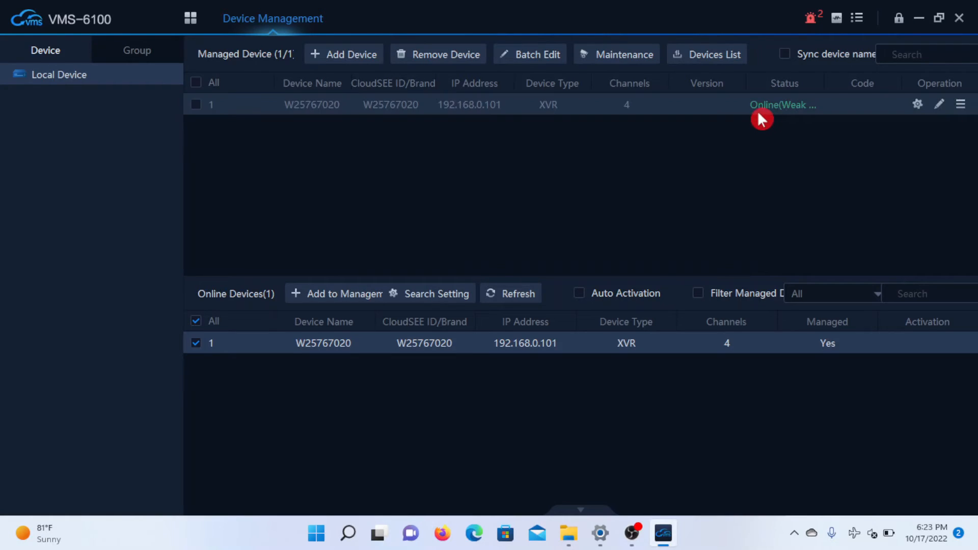
mouse_move(783, 105)
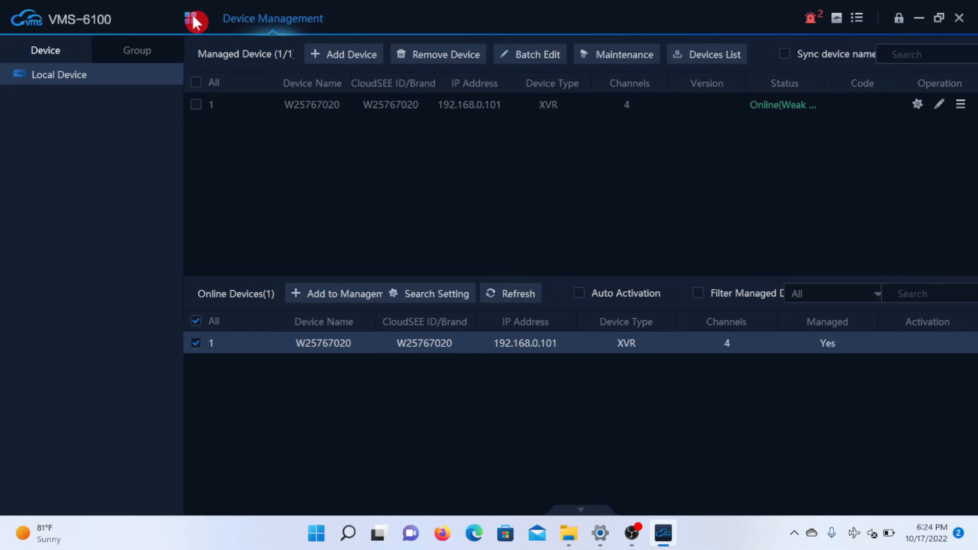
- In Live Preview, expand the DVR group and stream all four channels of W25767020
left_click(193, 19)
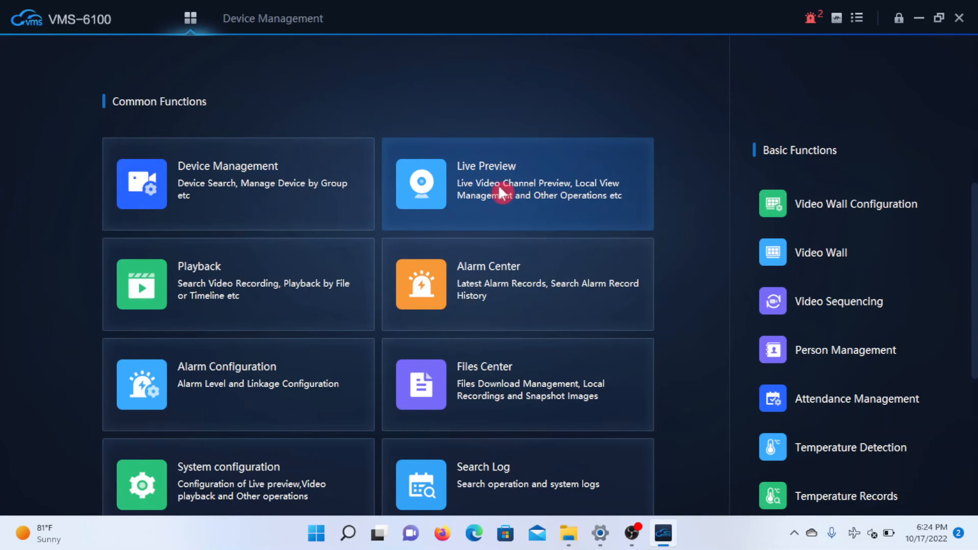
left_click(516, 183)
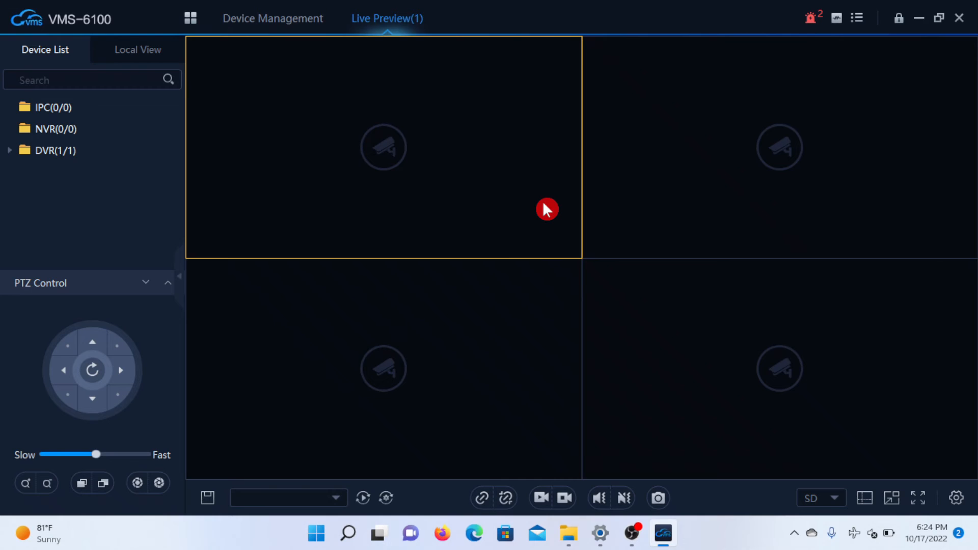
left_click(55, 150)
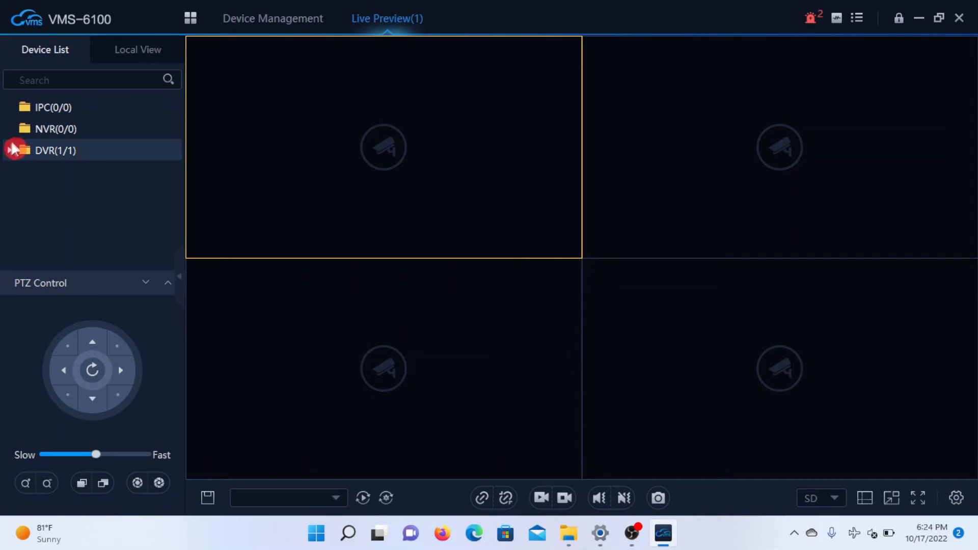
left_click(25, 151)
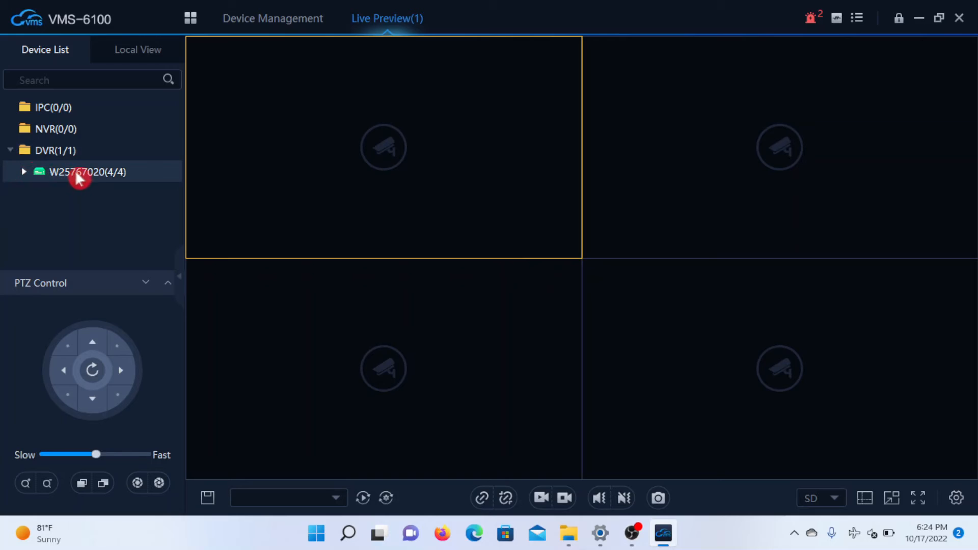
mouse_move(93, 181)
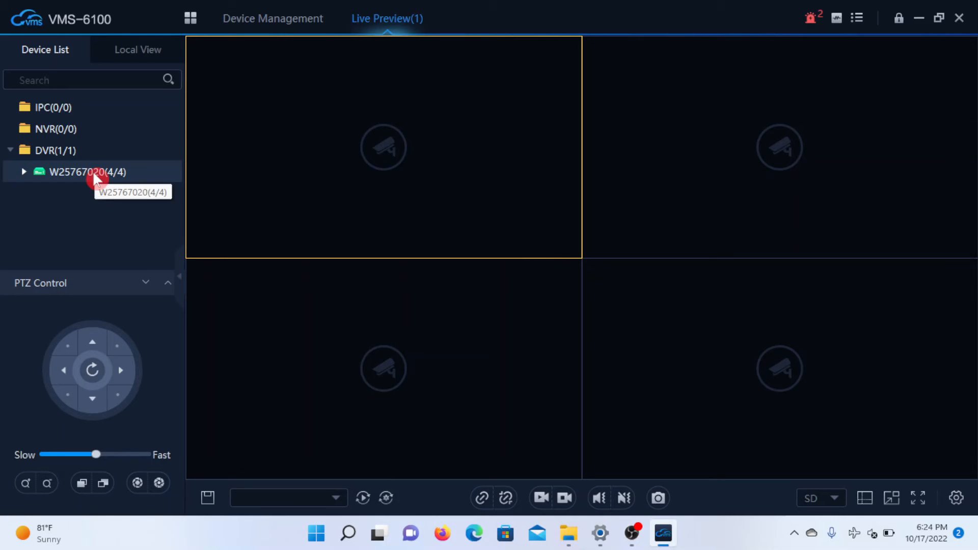
double_click(75, 172)
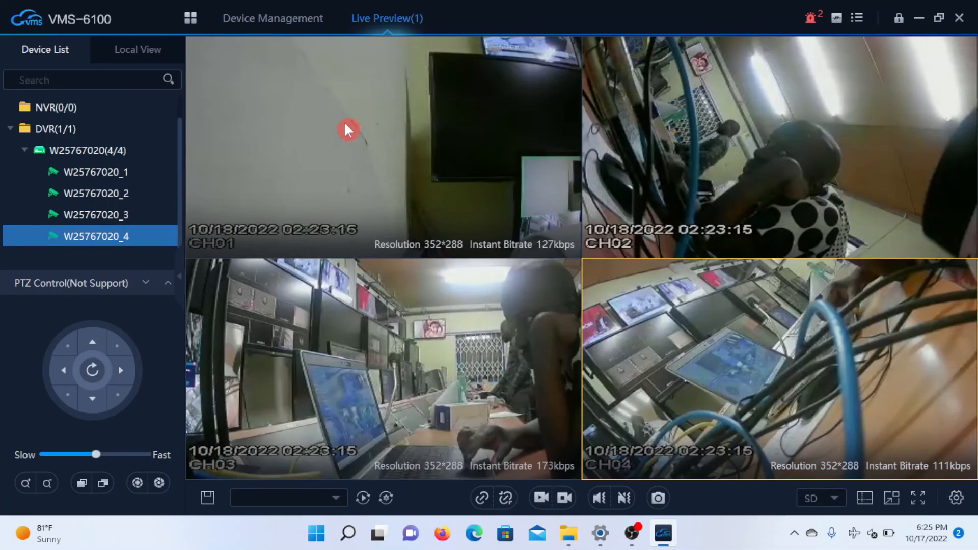
right_click(349, 130)
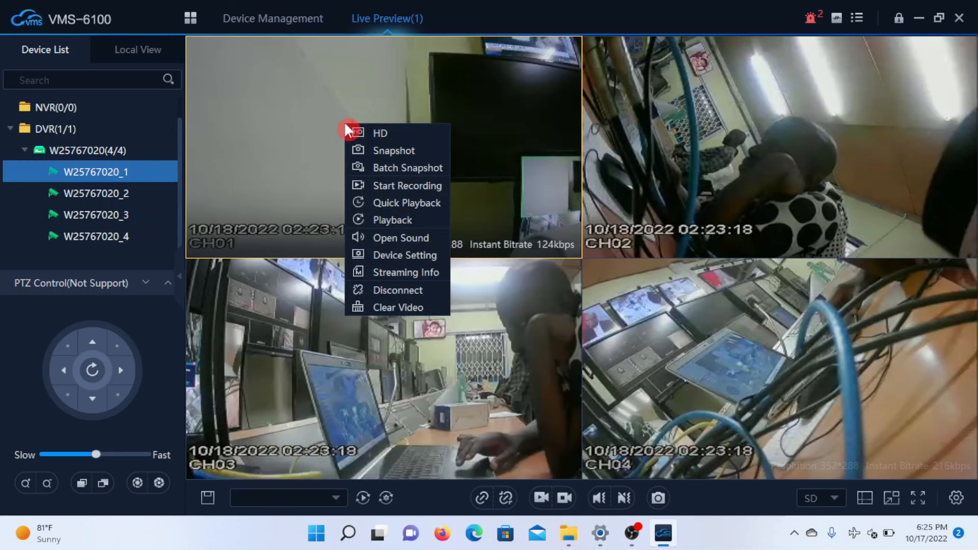
mouse_move(409, 132)
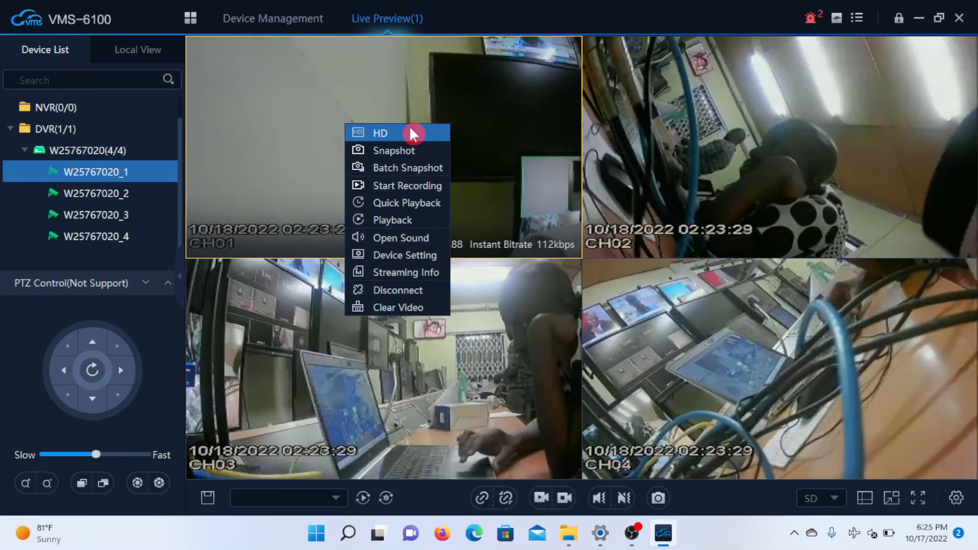
mouse_move(409, 329)
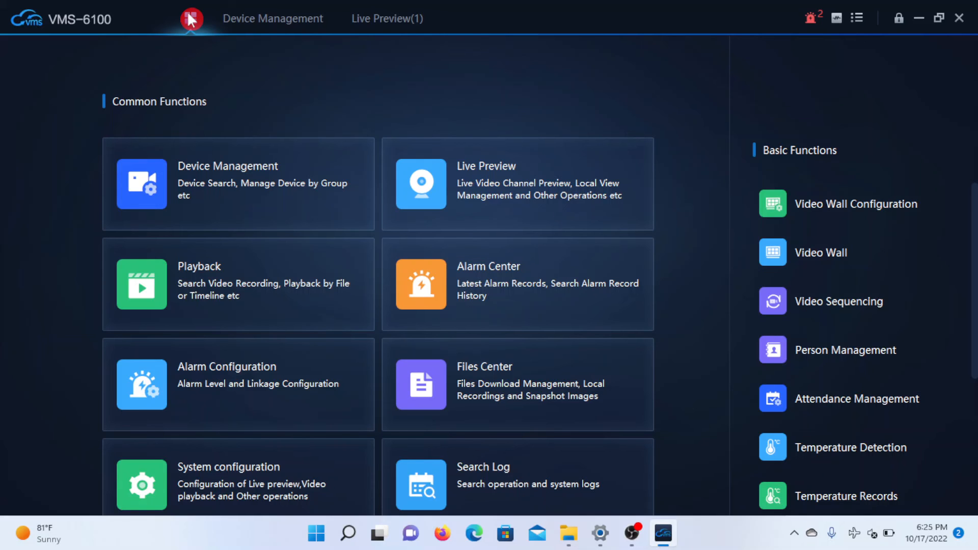
left_click(387, 19)
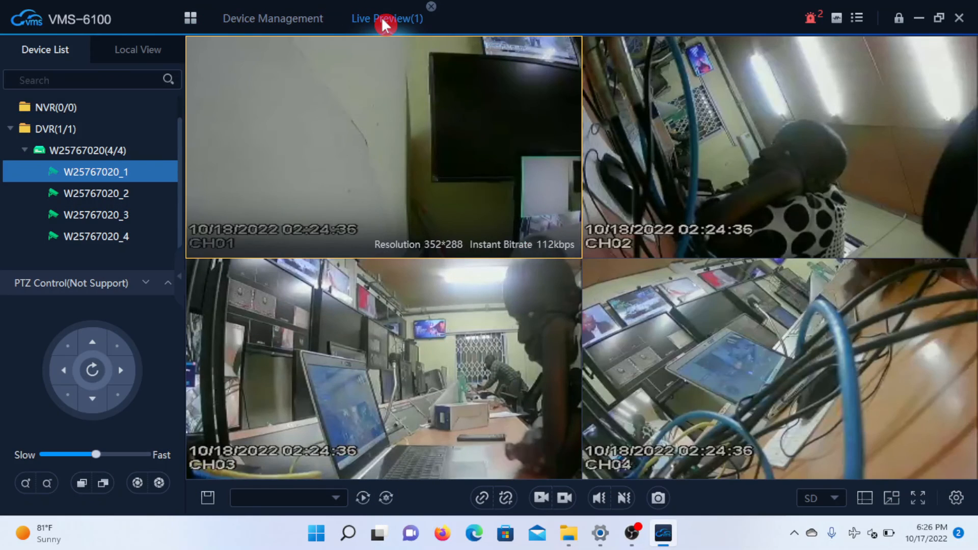